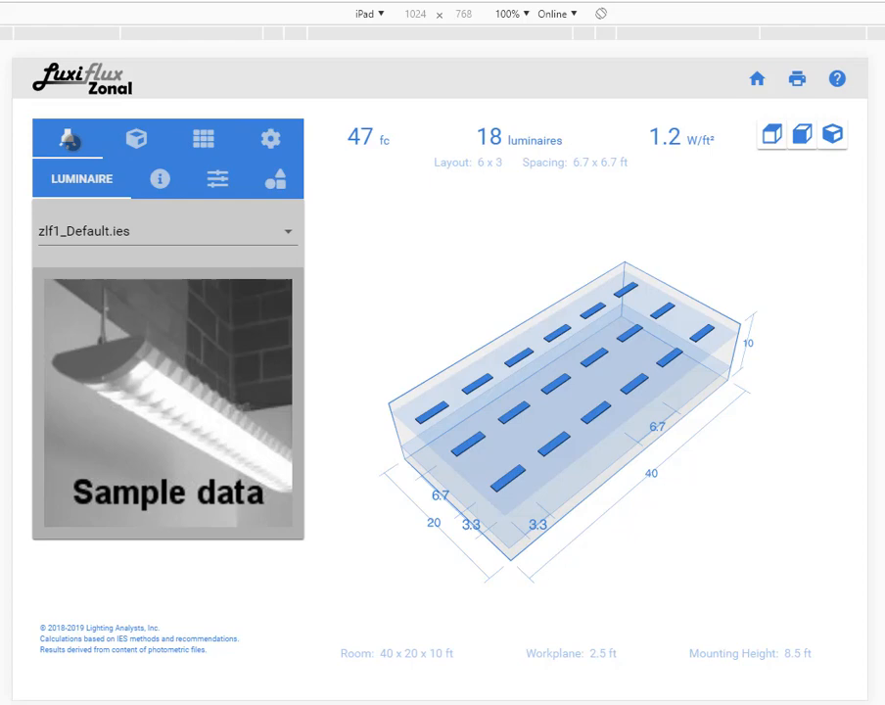
Step: Choose the zl-ind1.ies low-bay halide luminaire from the photometric file list
click(136, 138)
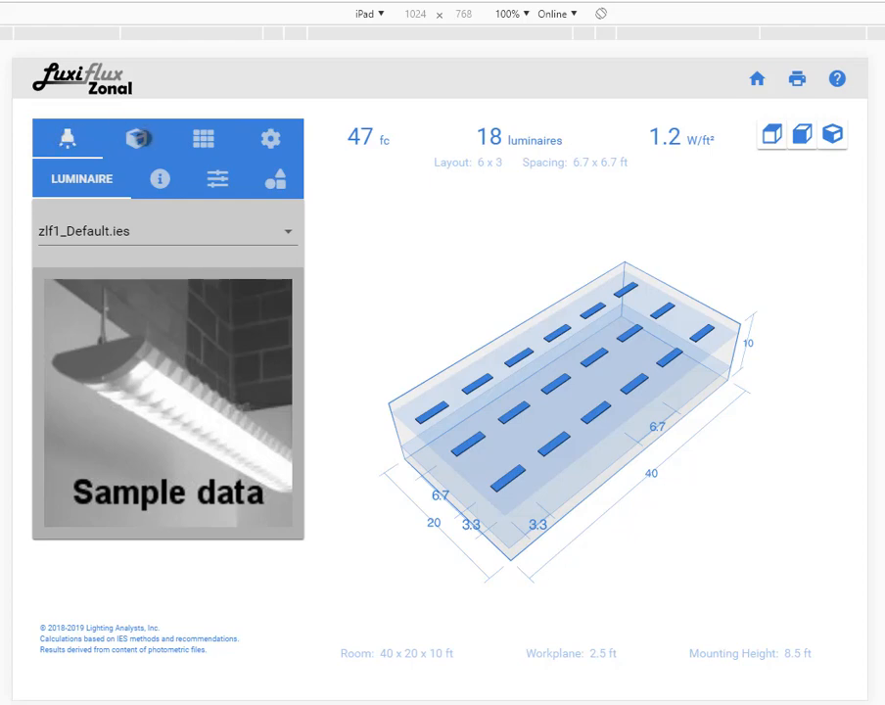
mouse_move(242, 117)
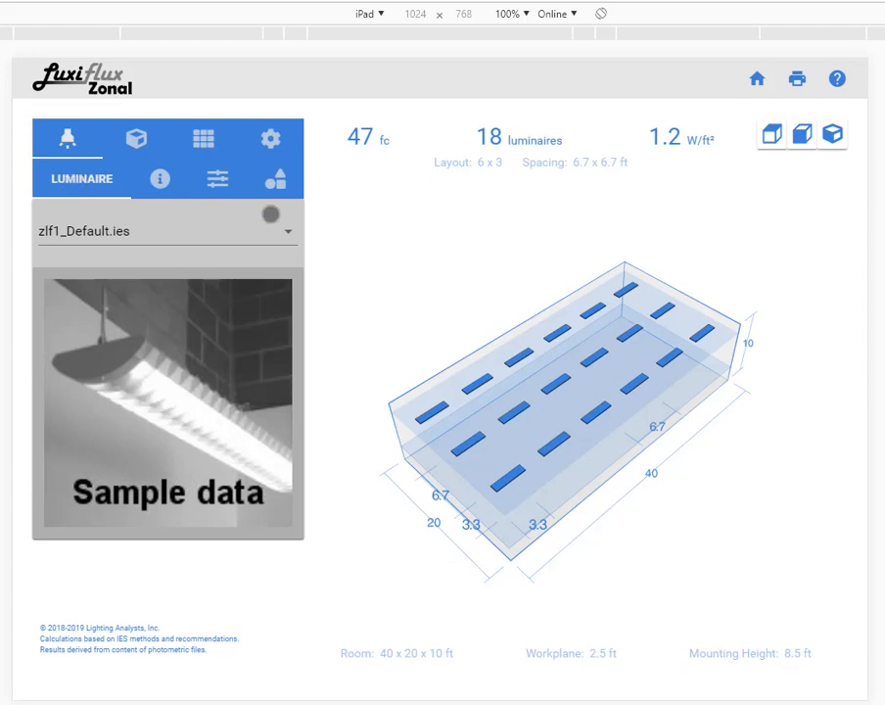
click(166, 231)
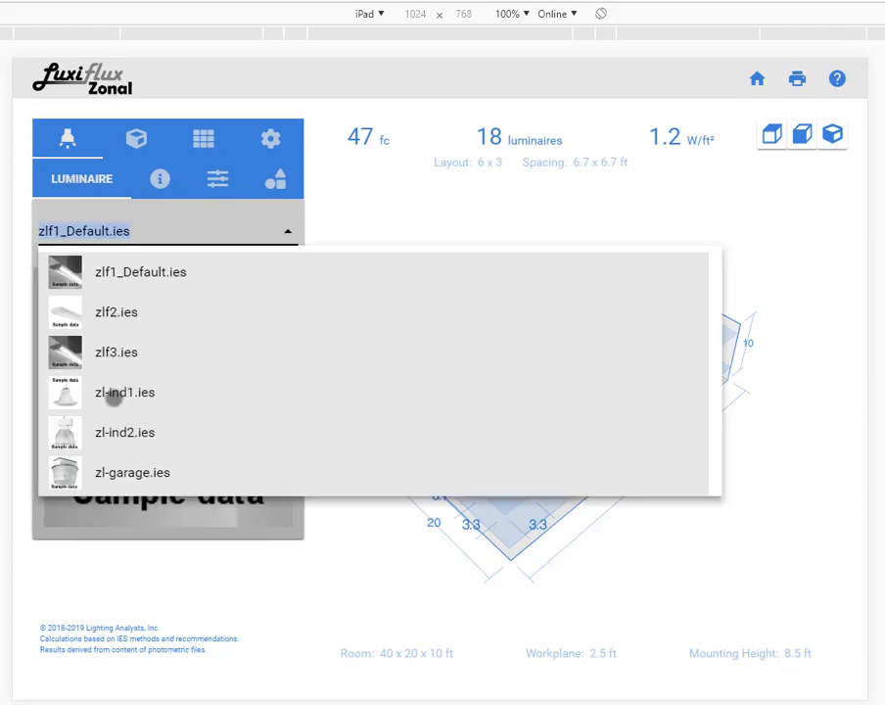
click(124, 391)
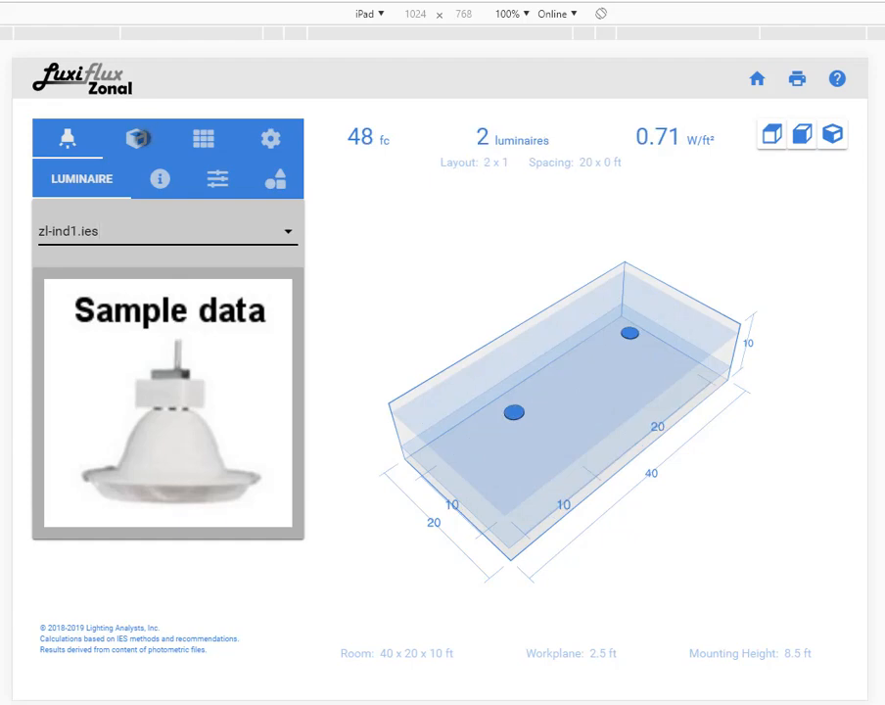
Step: Enter a light loss factor of 0.800, then review the luminaire's lumens and shape details
click(158, 178)
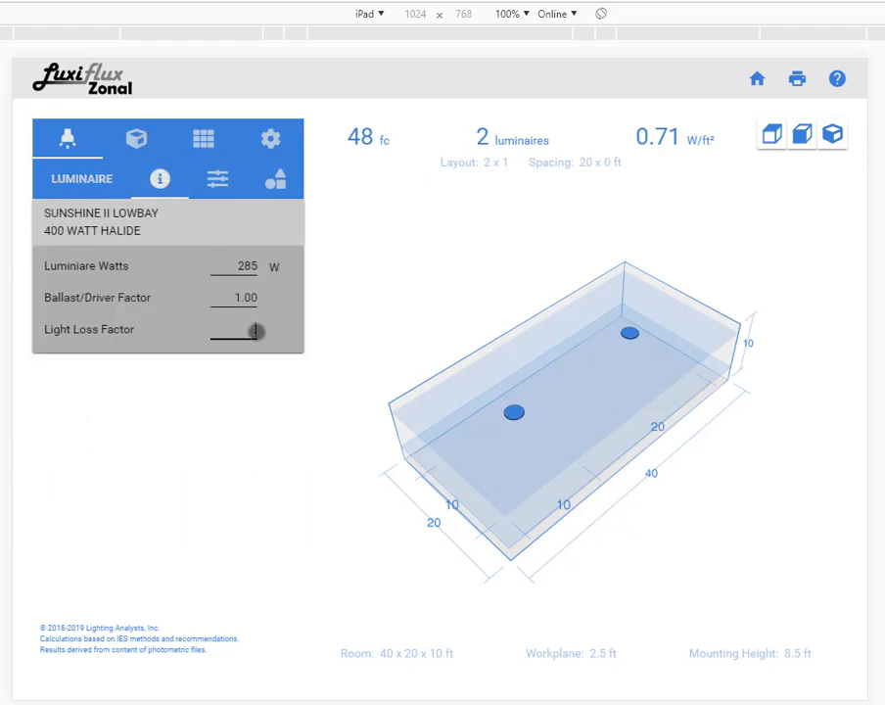
drag(256, 329, 245, 329)
text(0.800)
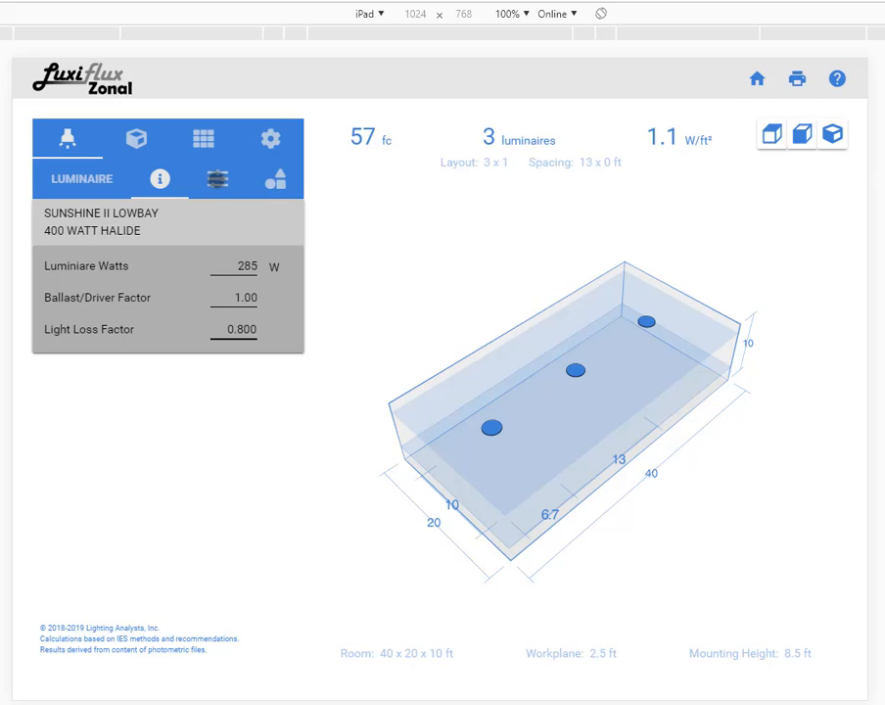
click(216, 179)
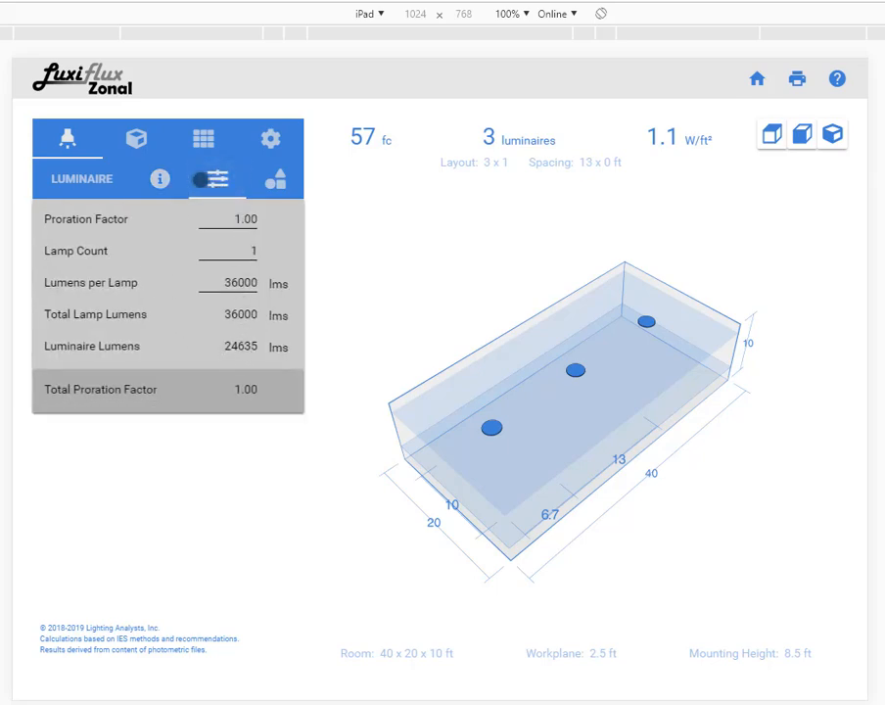
click(275, 178)
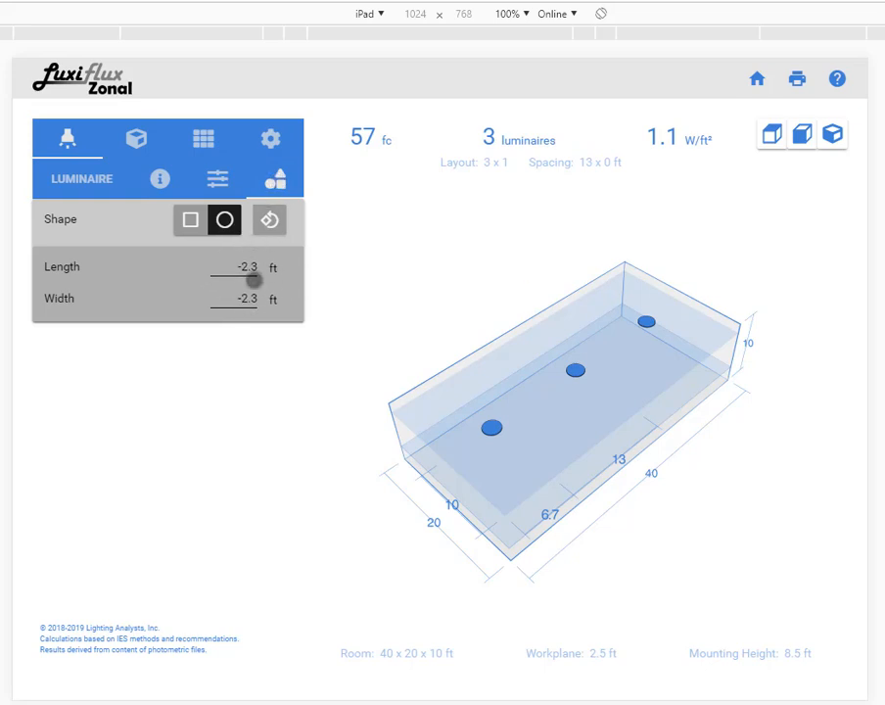
click(135, 138)
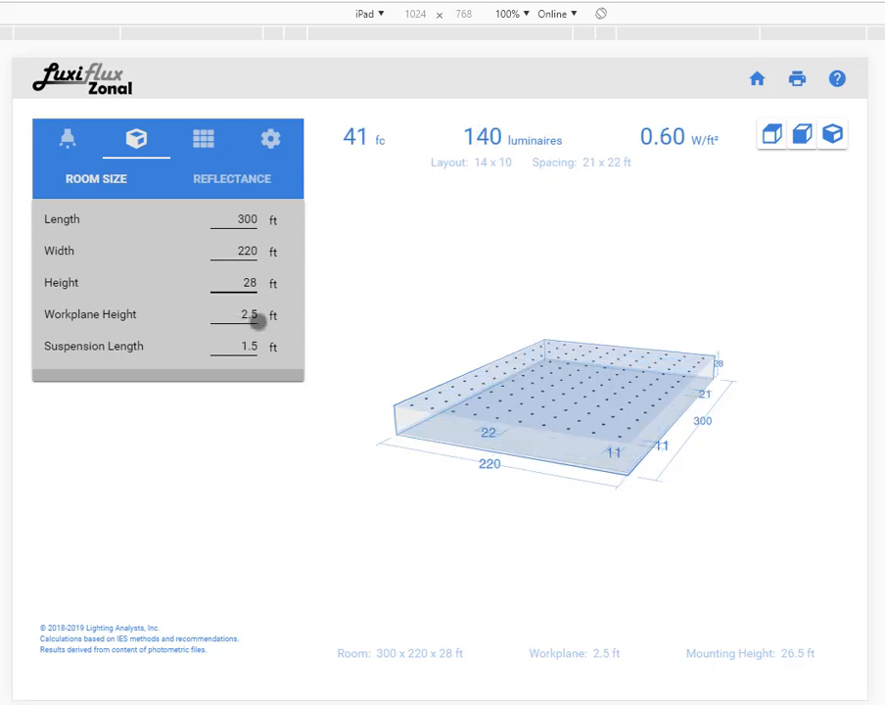
mouse_move(248, 347)
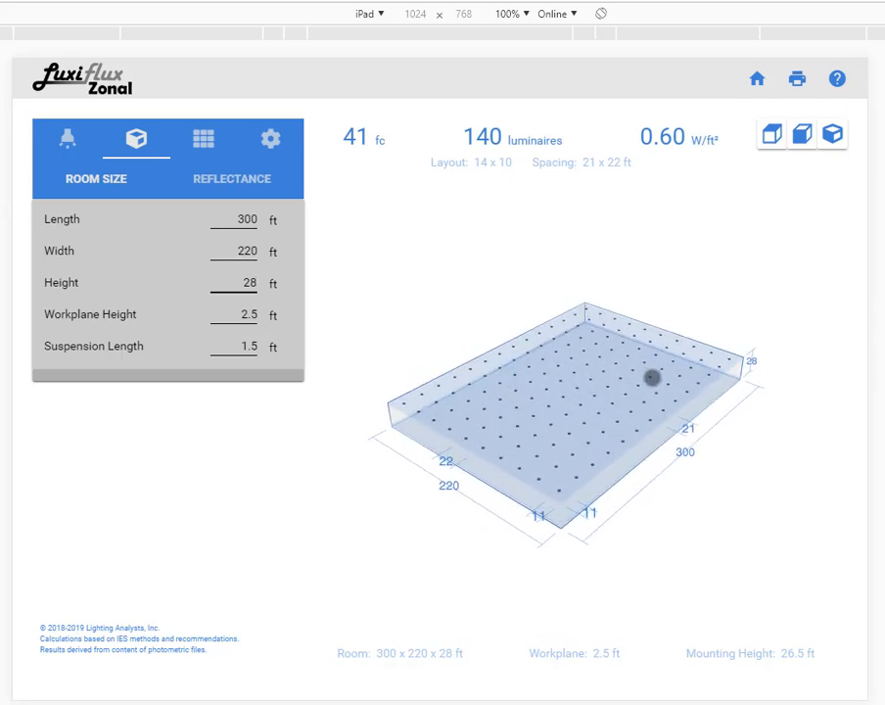
mouse_move(357, 138)
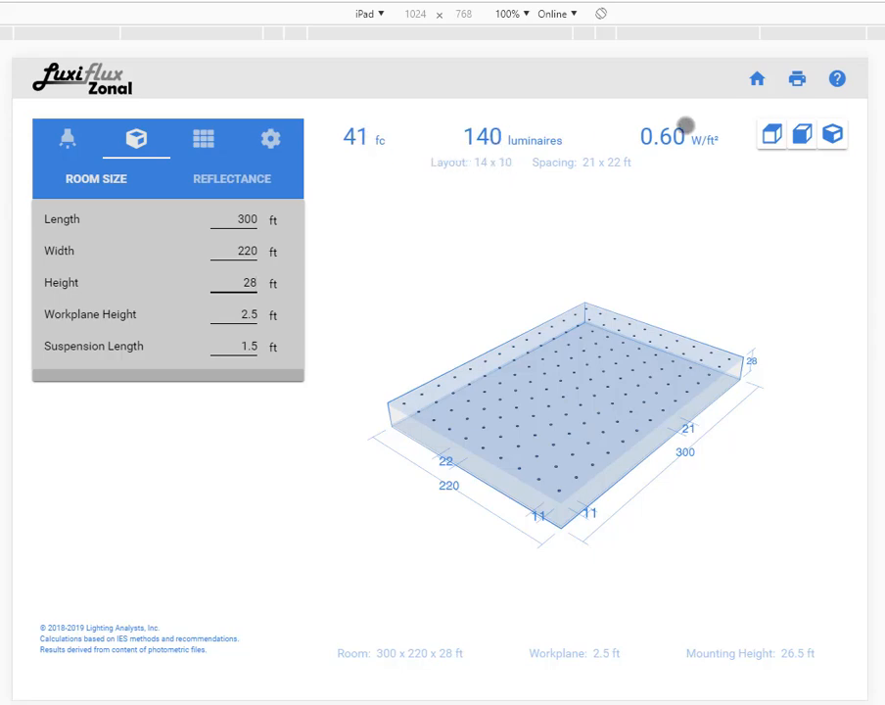
Step: In the Specify panel, try 30 fc, then target 100 luminaires rounded to Nearest
click(202, 138)
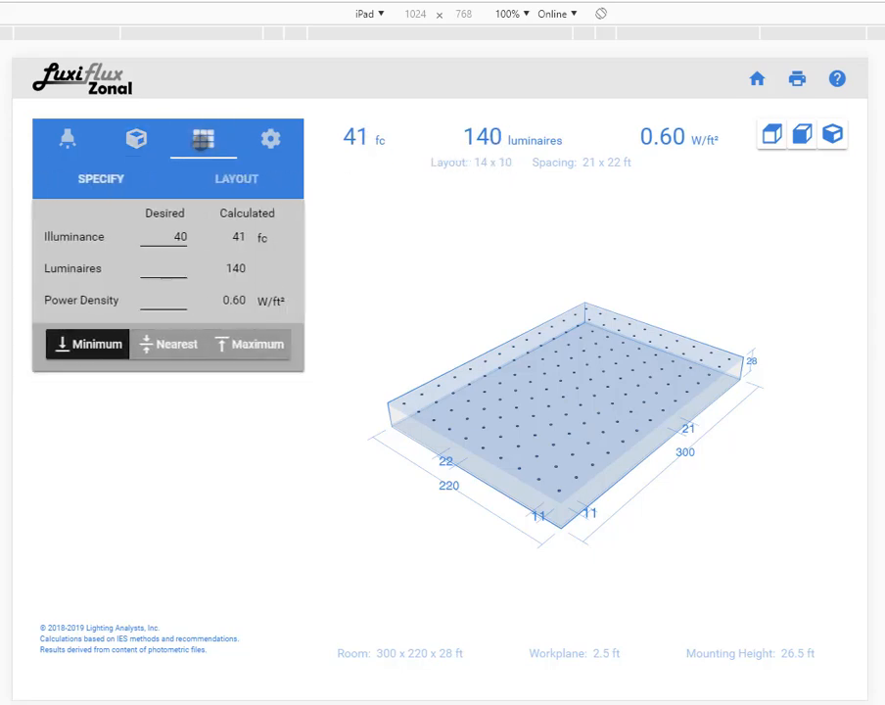
double_click(180, 236)
text(30)
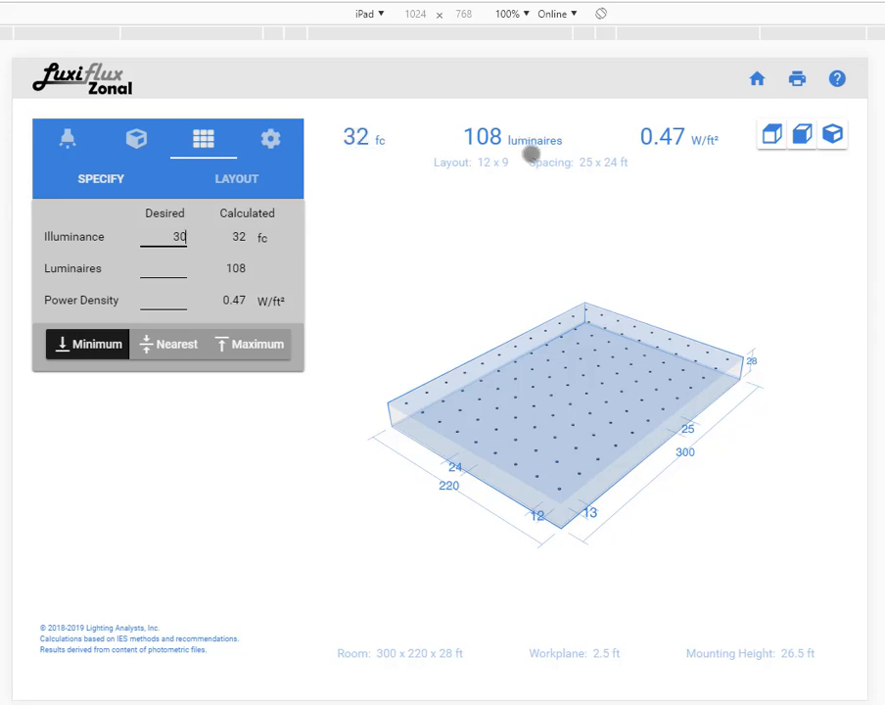
mouse_move(334, 281)
text(100)
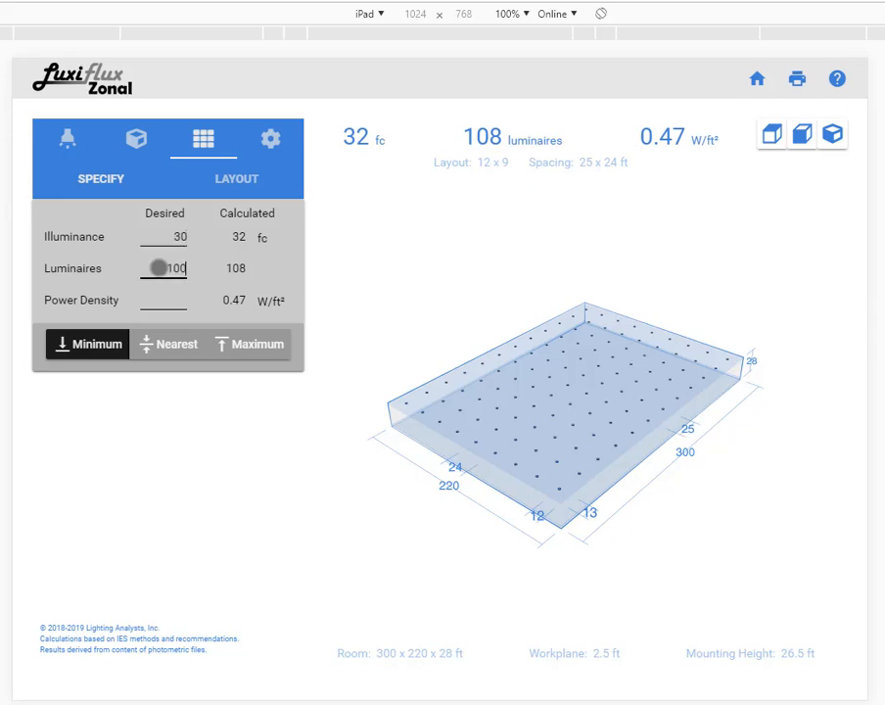
click(167, 344)
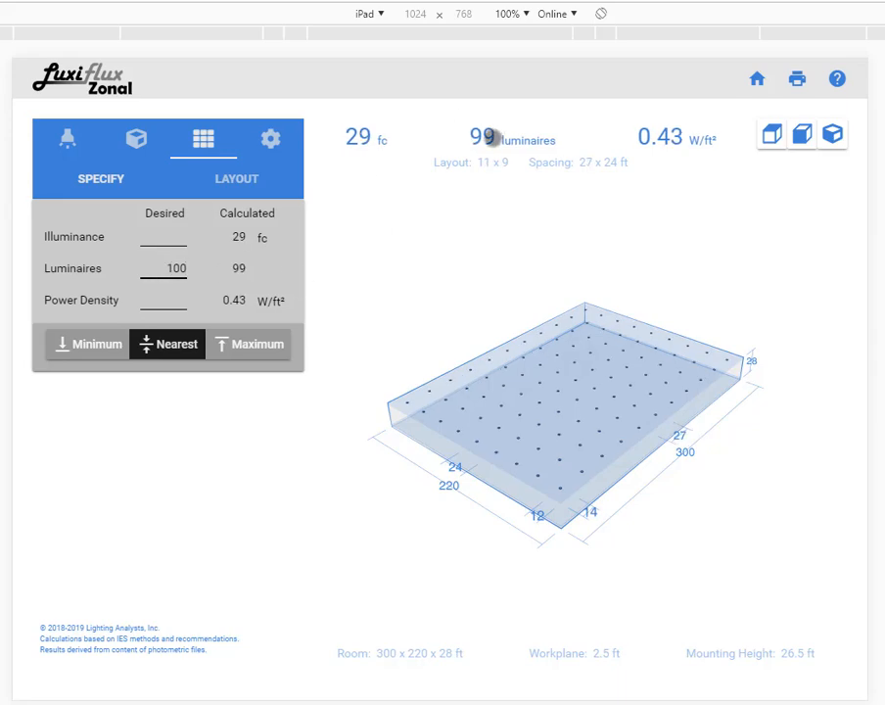
mouse_move(692, 160)
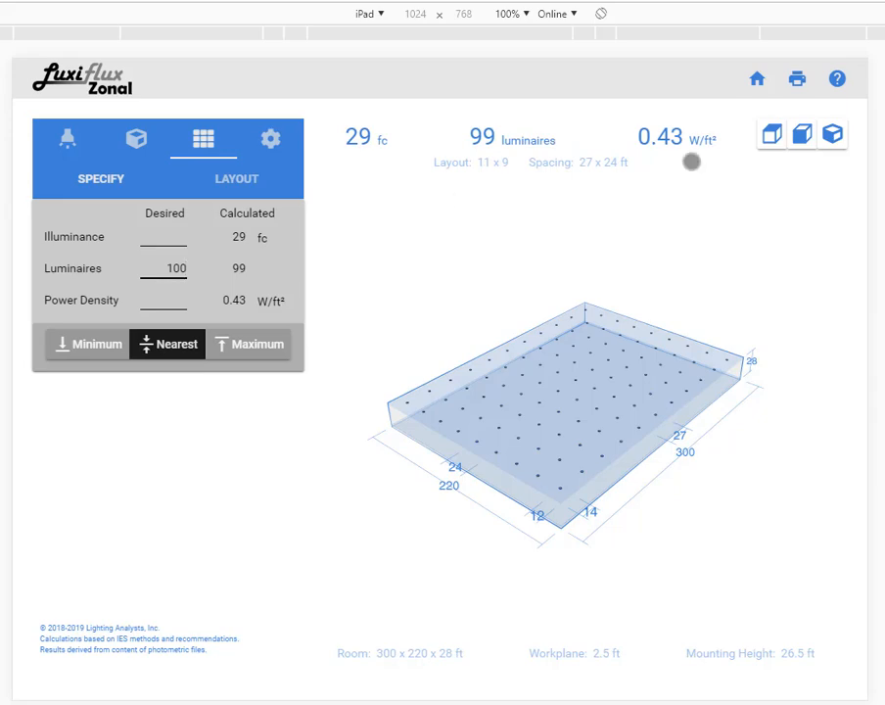
drag(692, 161, 142, 303)
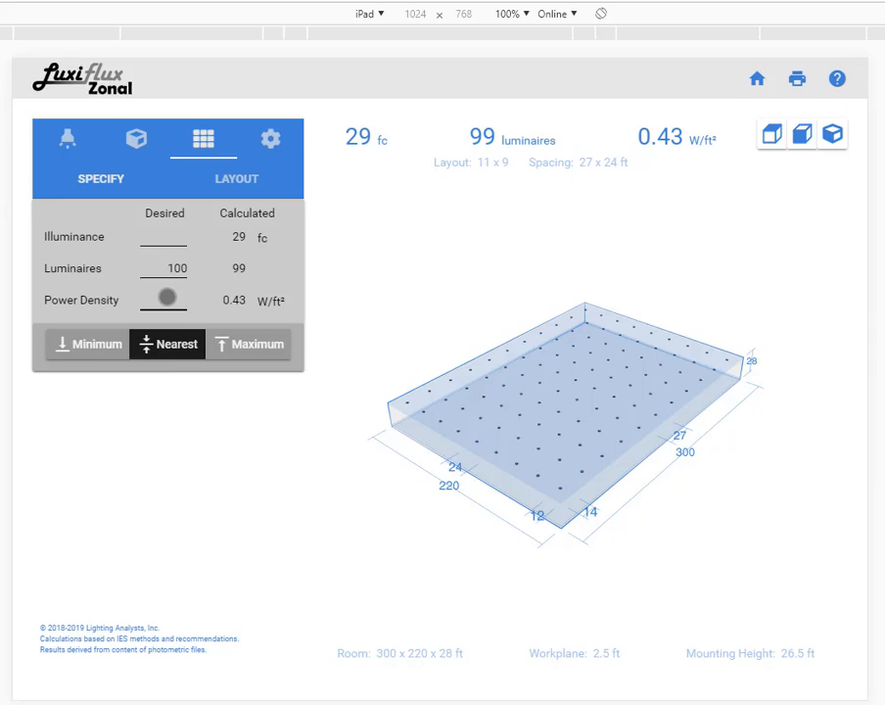
click(164, 300)
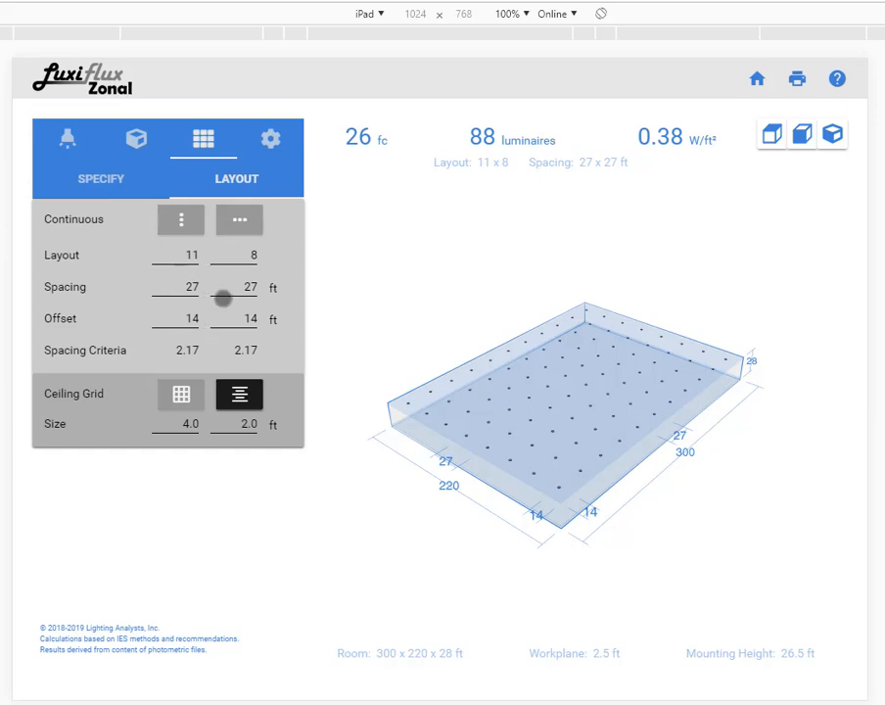
mouse_move(218, 339)
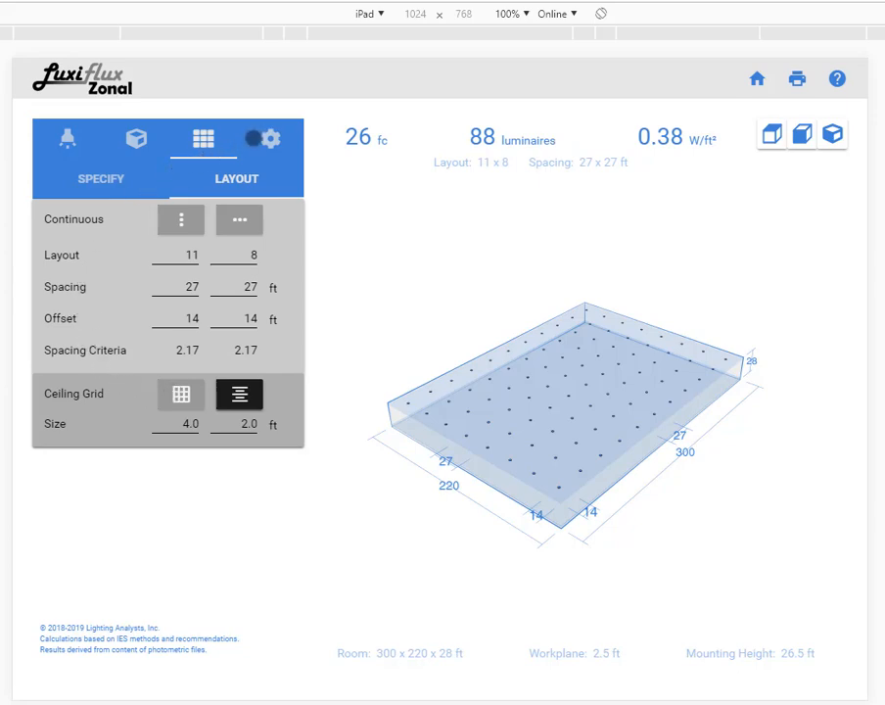
Step: Review the units (ft, fc, W/ft²) in Settings and return to the Theme colours
click(269, 138)
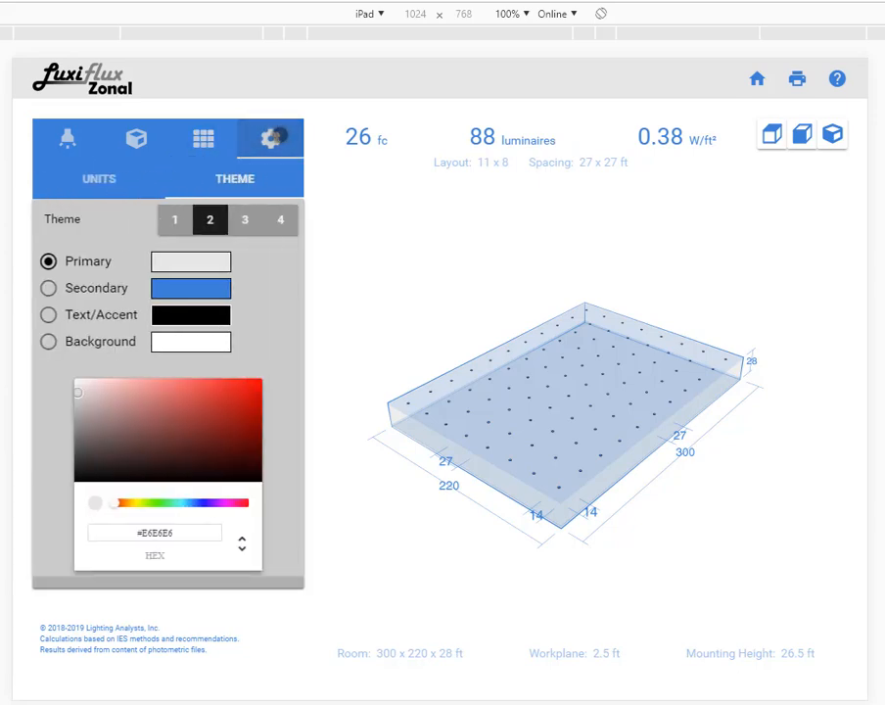
click(99, 178)
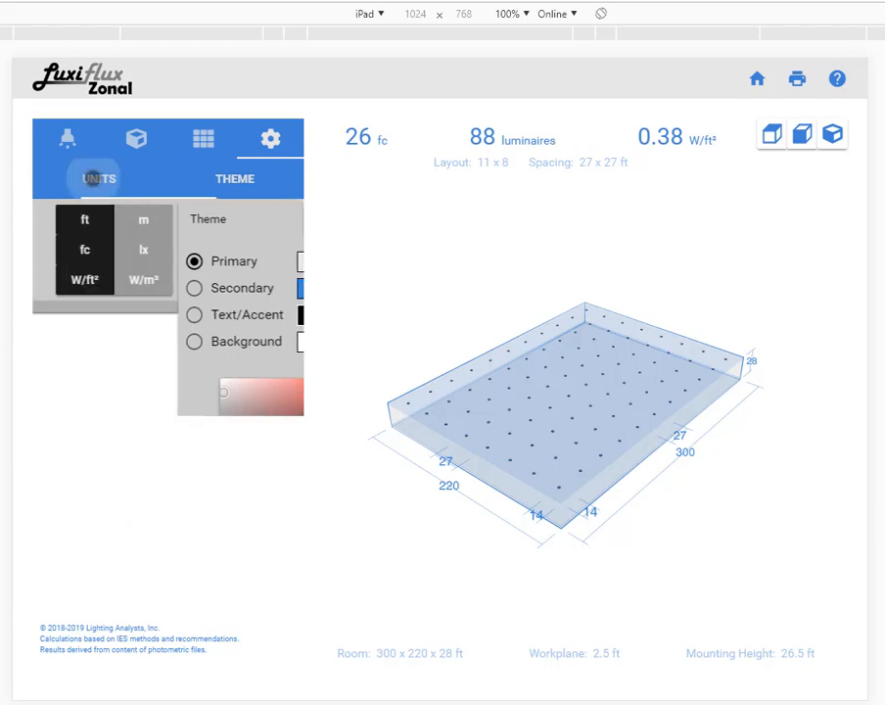
click(98, 179)
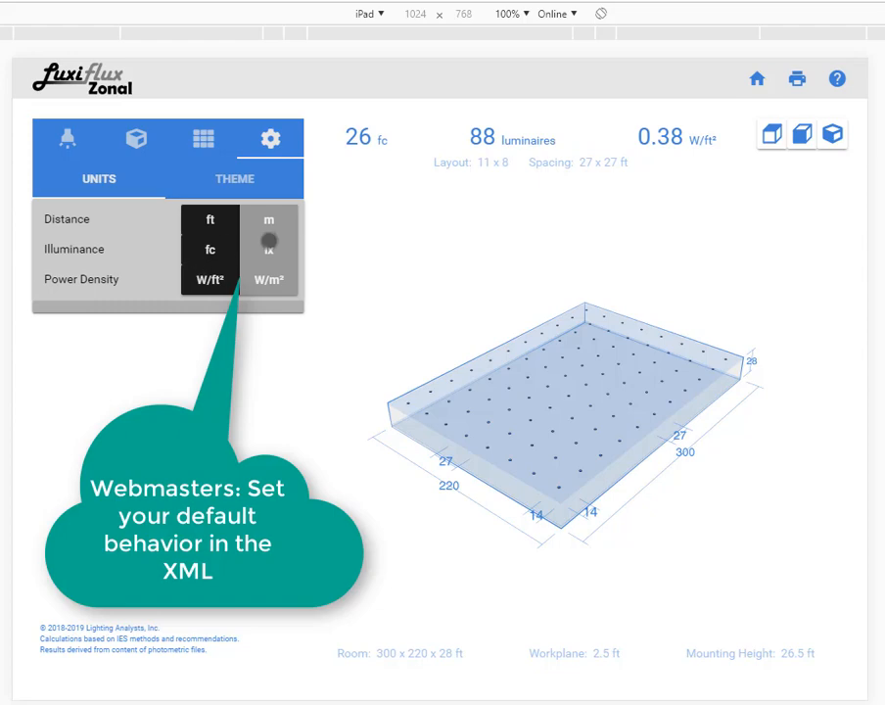
click(235, 178)
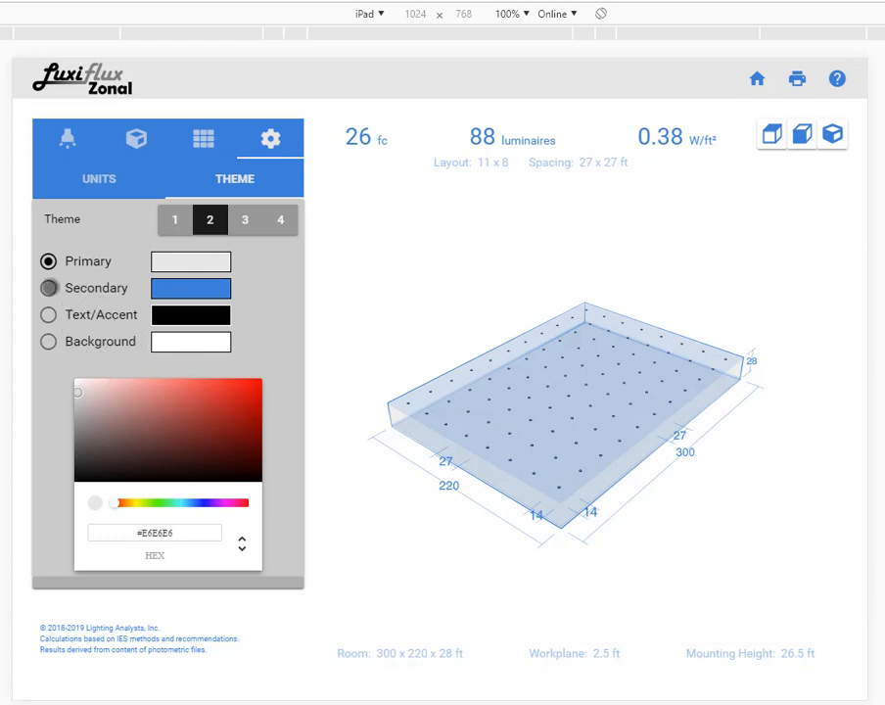
Step: Try paler and deeper secondary colours, settling on vivid blue #1C6FC3, then show layout settings
click(48, 287)
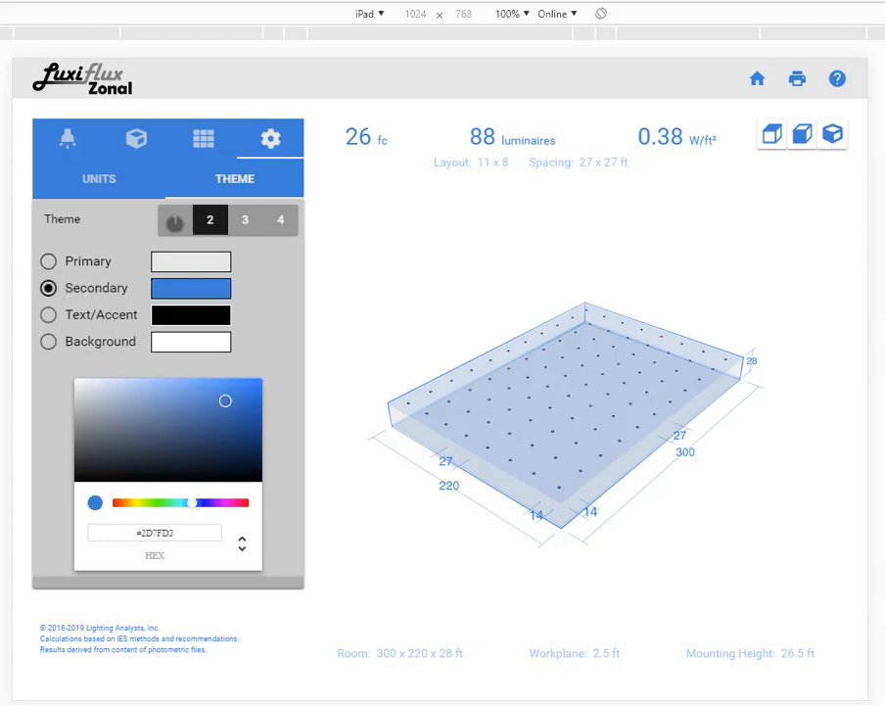
drag(225, 401, 160, 417)
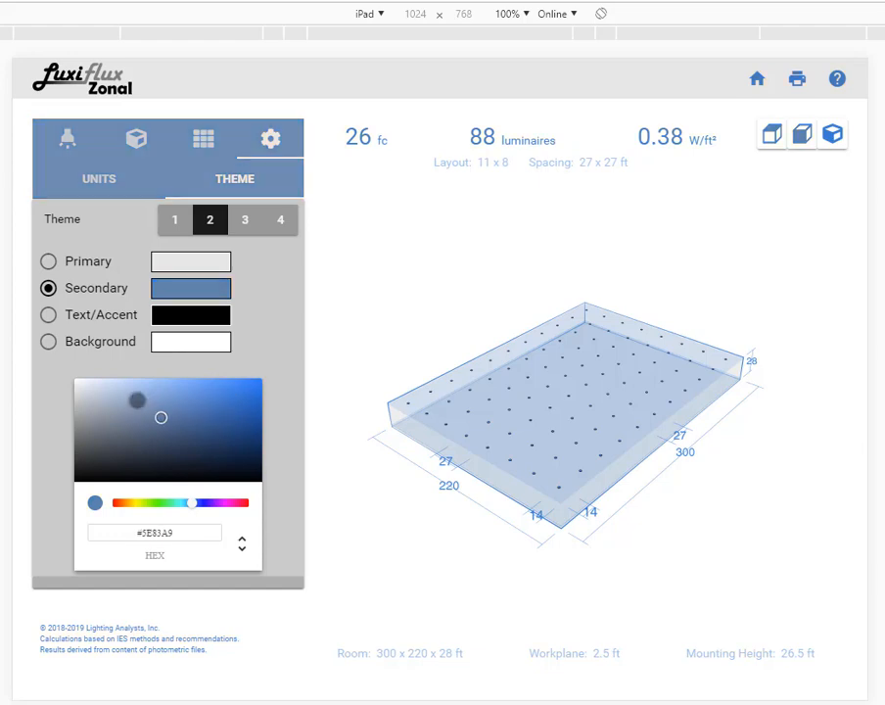
drag(137, 401, 140, 404)
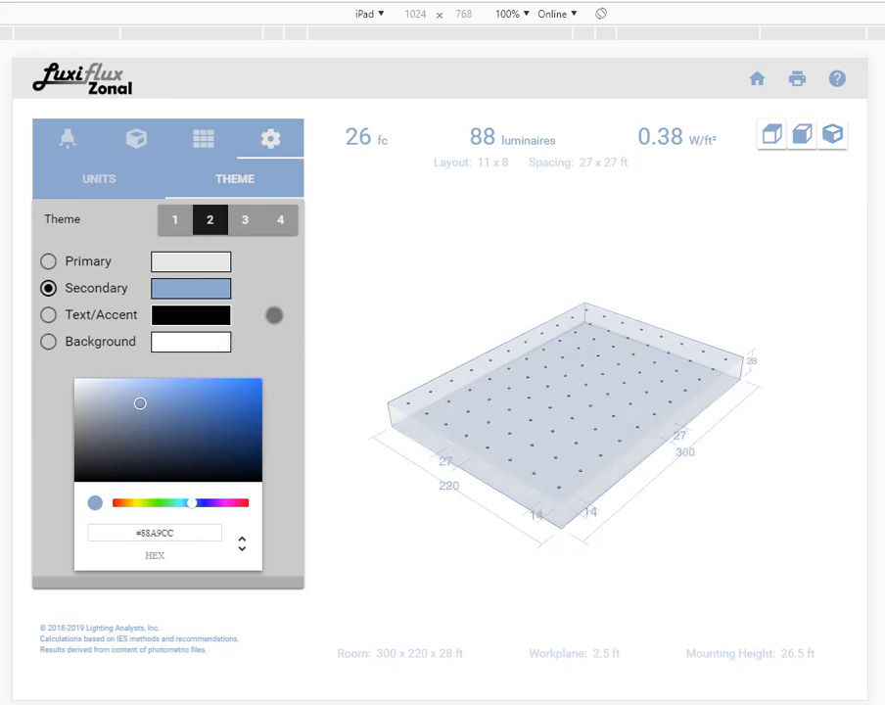
mouse_move(377, 145)
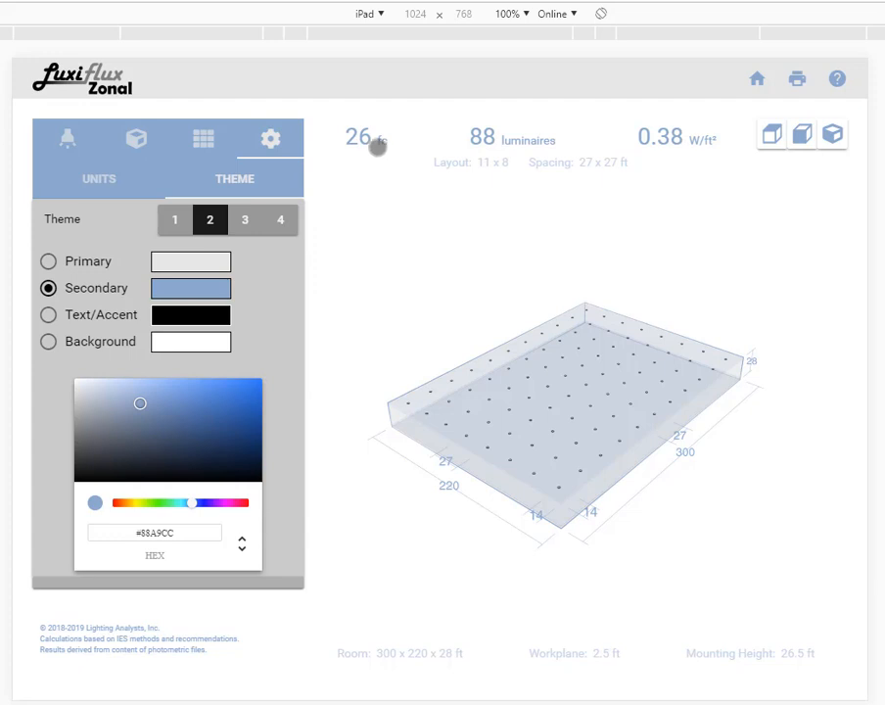
mouse_move(695, 138)
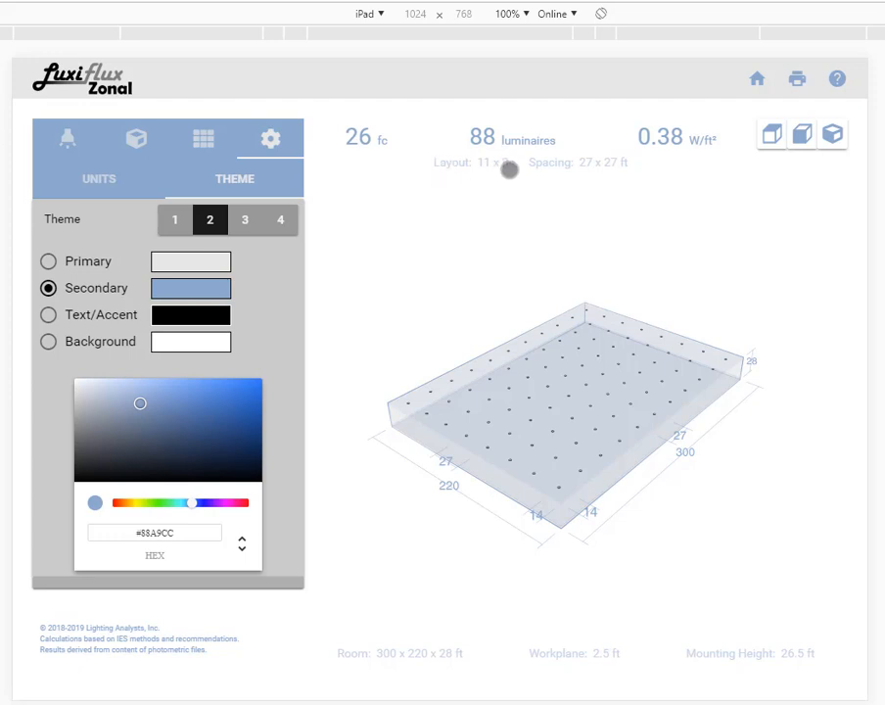
mouse_move(497, 261)
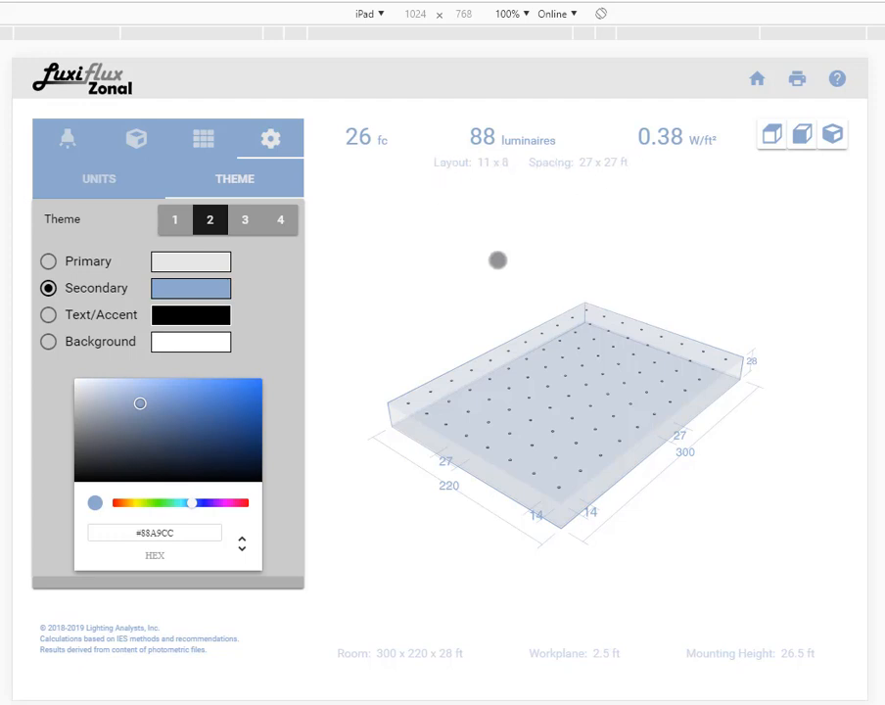
mouse_move(135, 207)
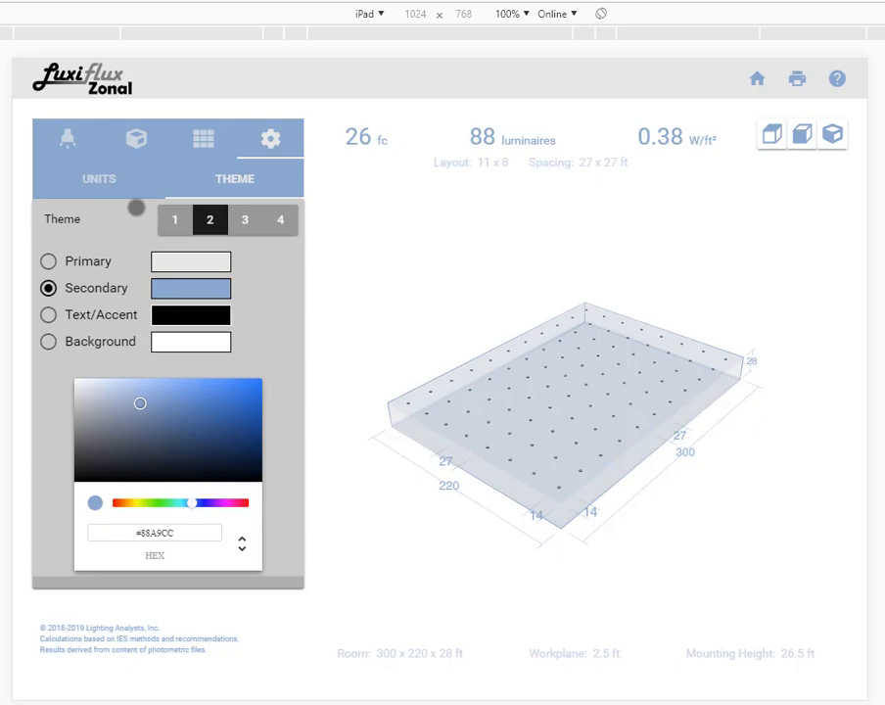
drag(140, 404, 219, 414)
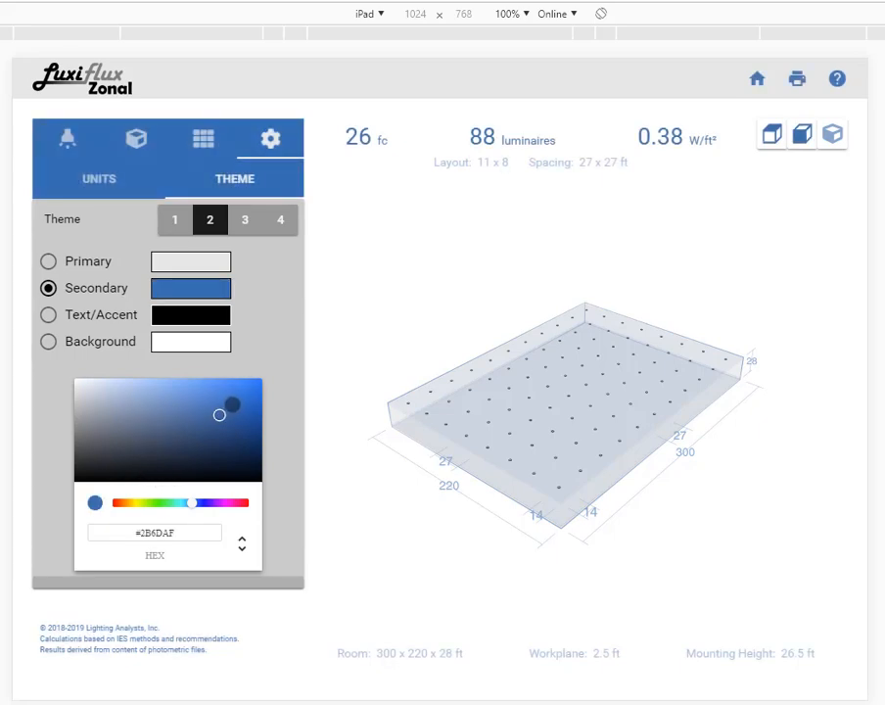
drag(219, 415, 237, 406)
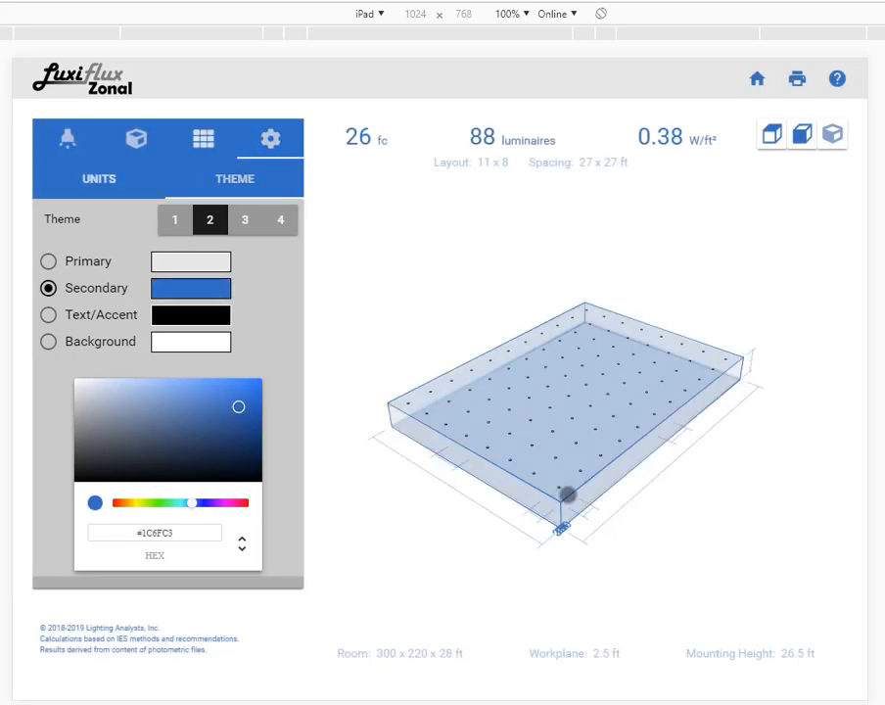
click(202, 138)
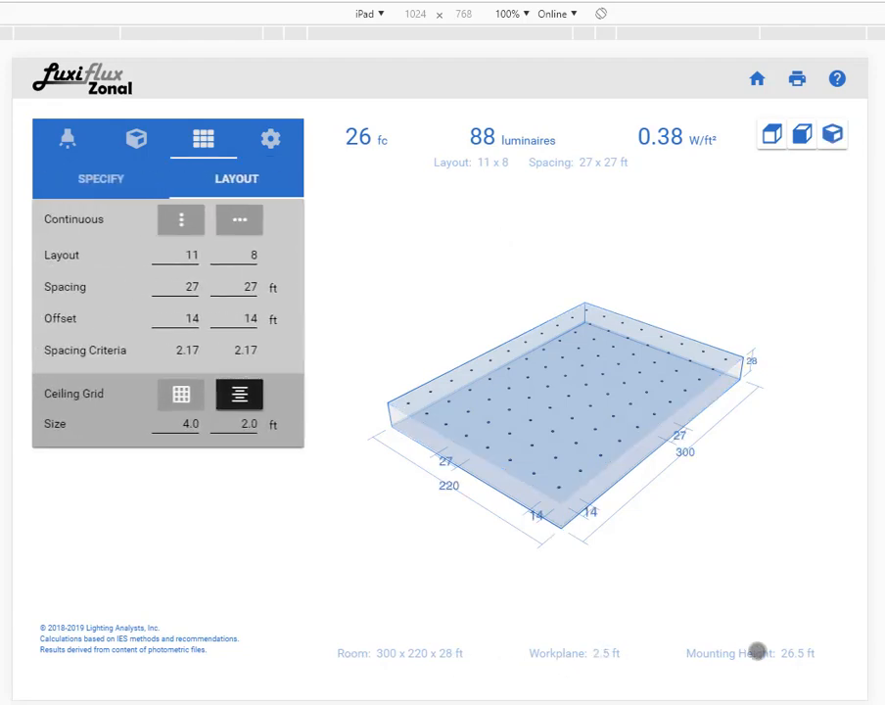
mouse_move(705, 644)
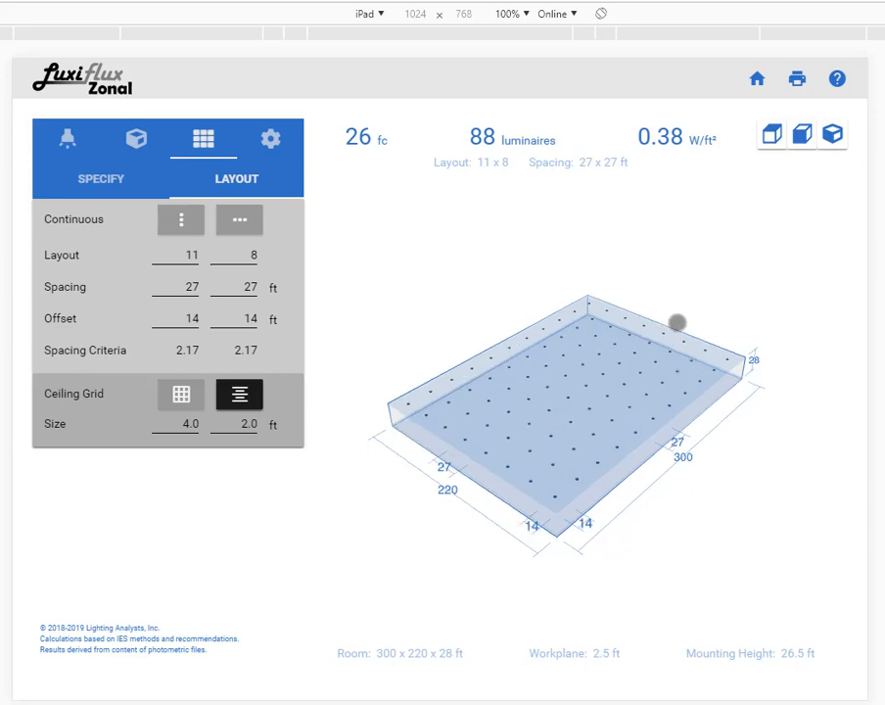
Step: Rotate the 3D room slightly and preview the app at iPhone 6/7/8 size (375×667)
drag(675, 321, 518, 335)
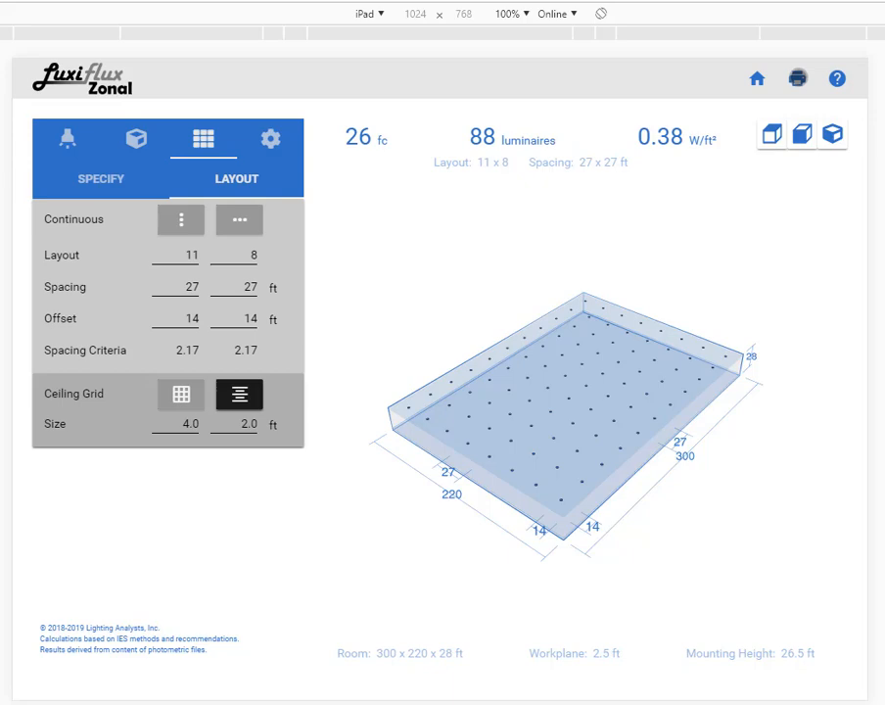
click(370, 13)
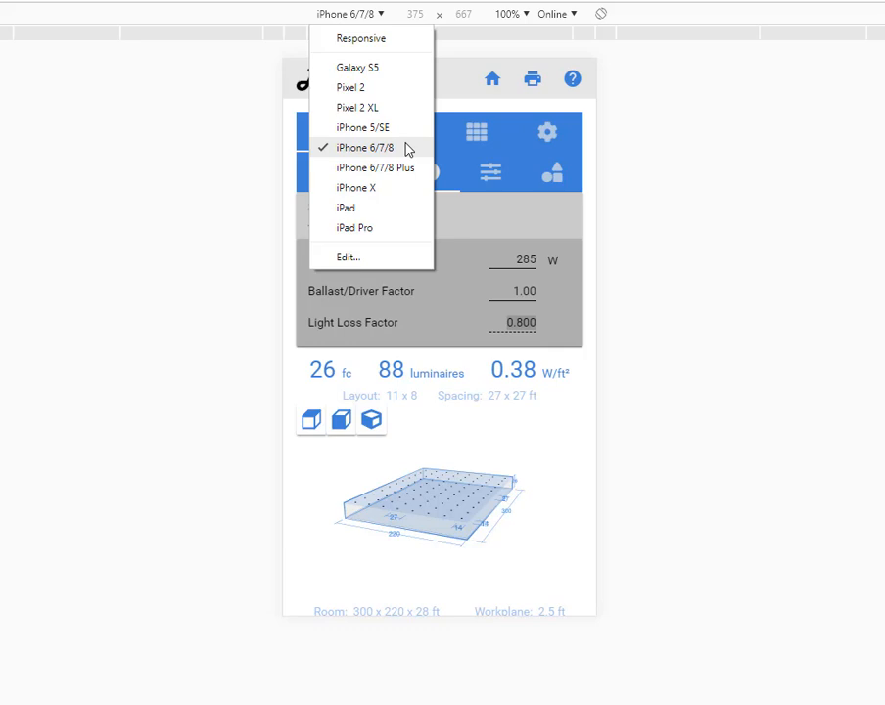
Step: Set ceiling reflectance to 70% and wall reflectance to 40%, keeping iPhone emulation
click(363, 147)
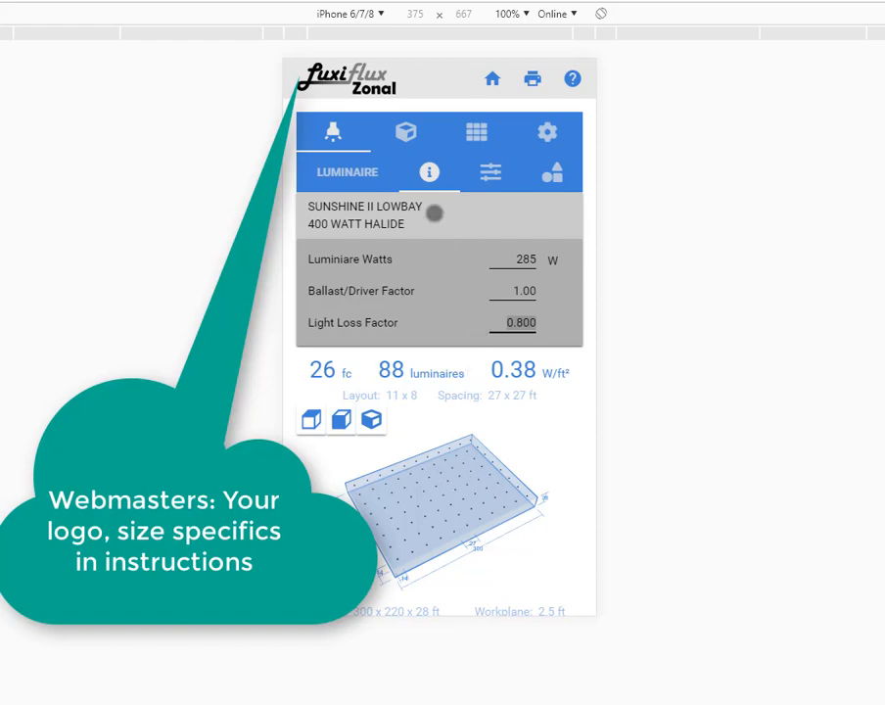
click(406, 131)
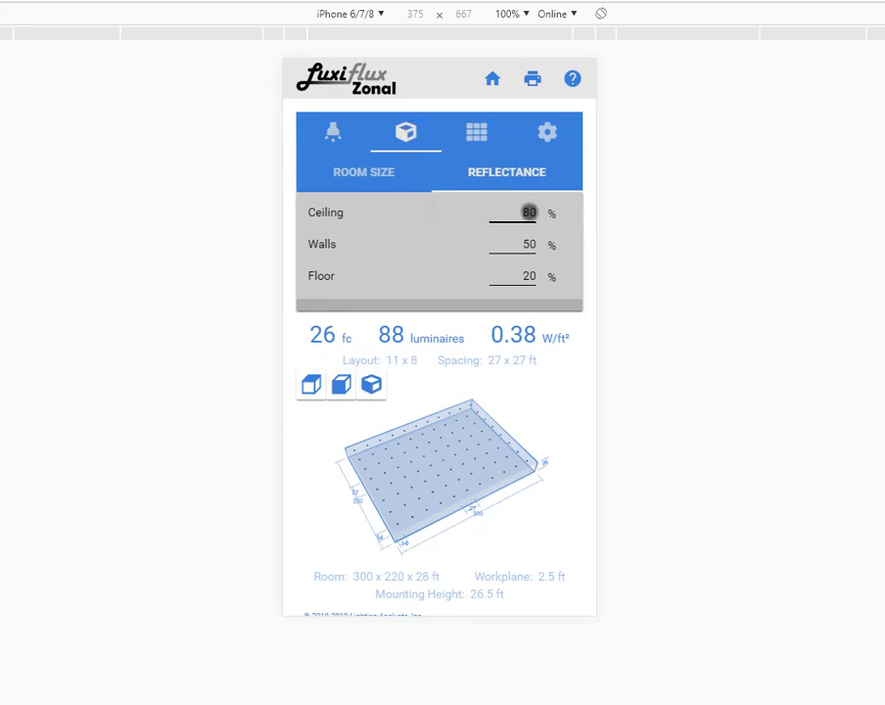
text(70)
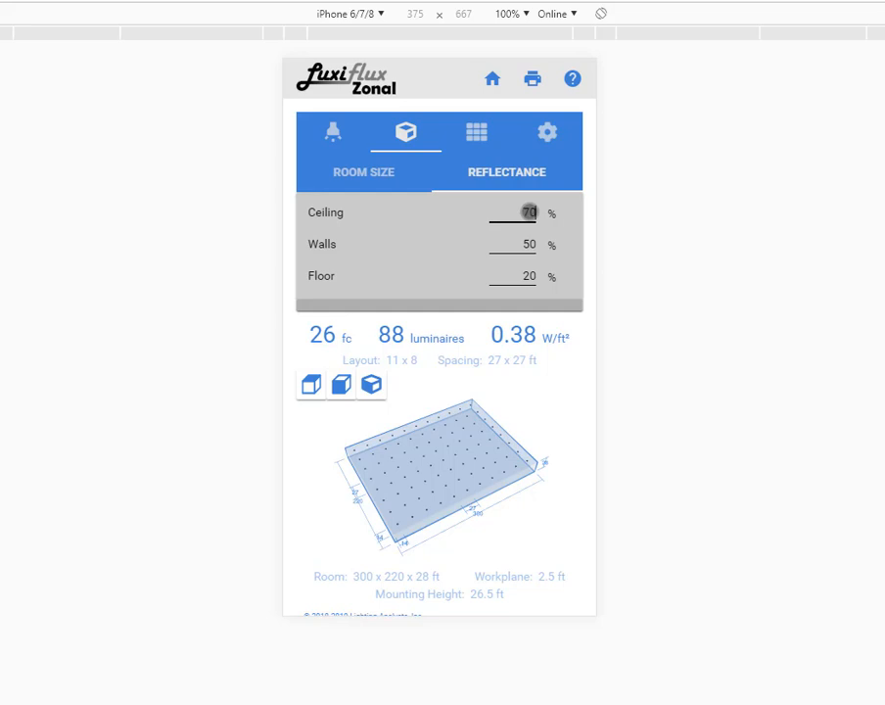
click(528, 244)
text(40)
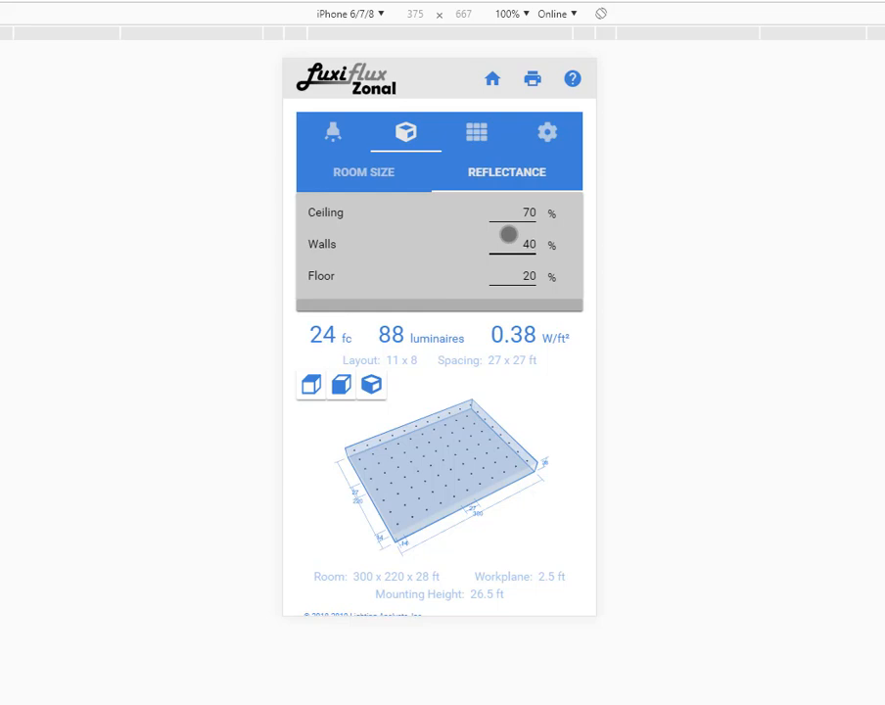
drag(502, 233, 499, 265)
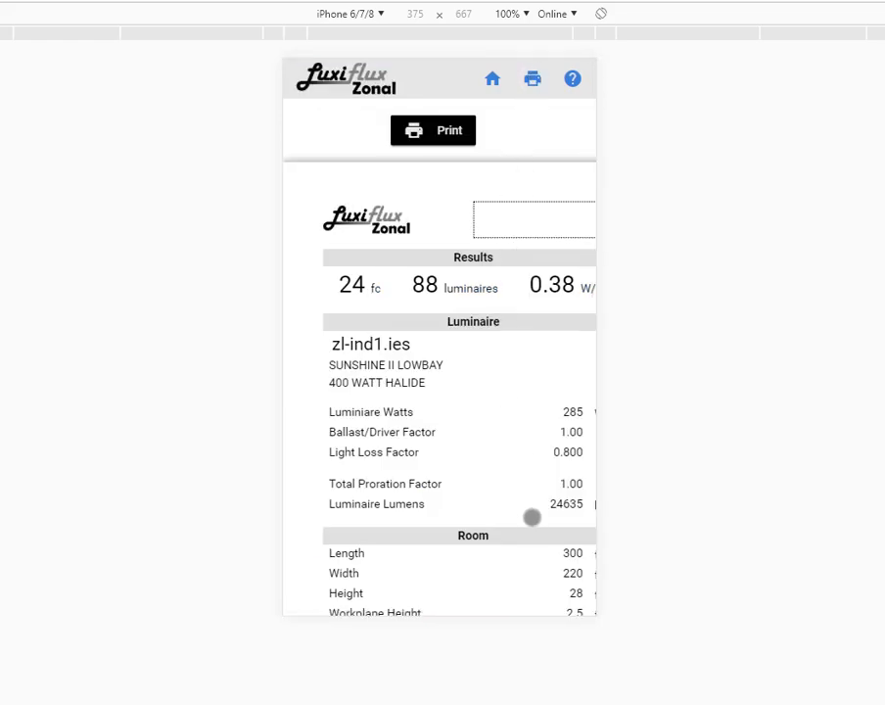
Step: Scroll the print report, type the title 'titles', and preview it at iPad Pro size
scroll(down, 3)
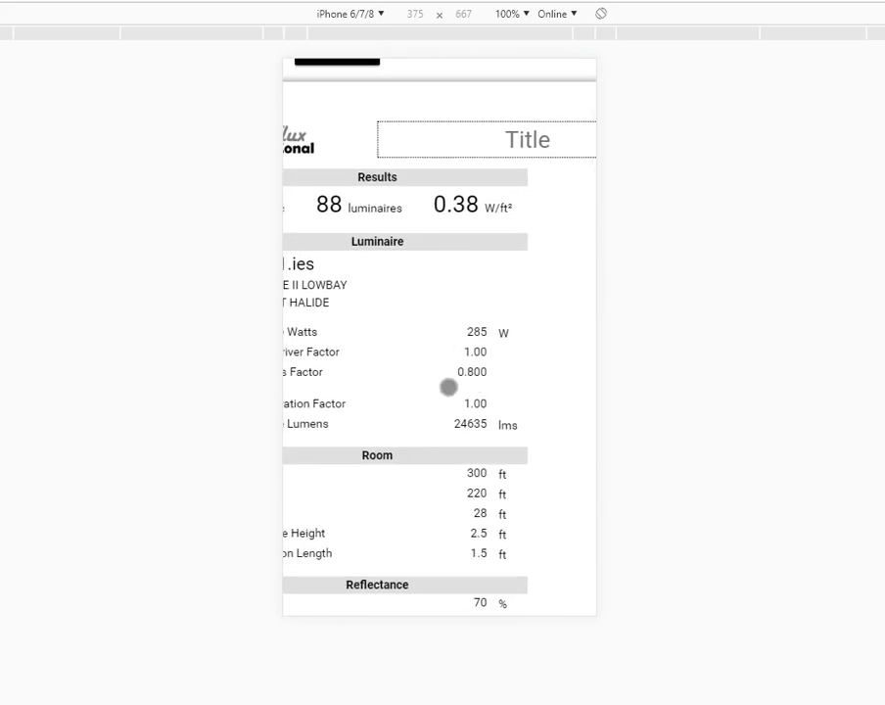
scroll(right, 3)
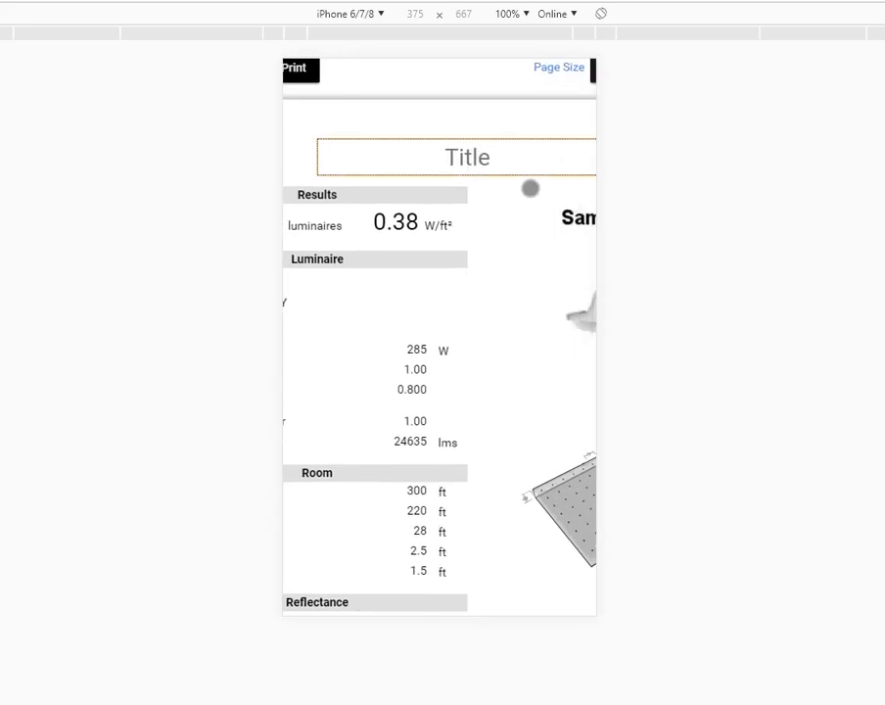
text(titl)
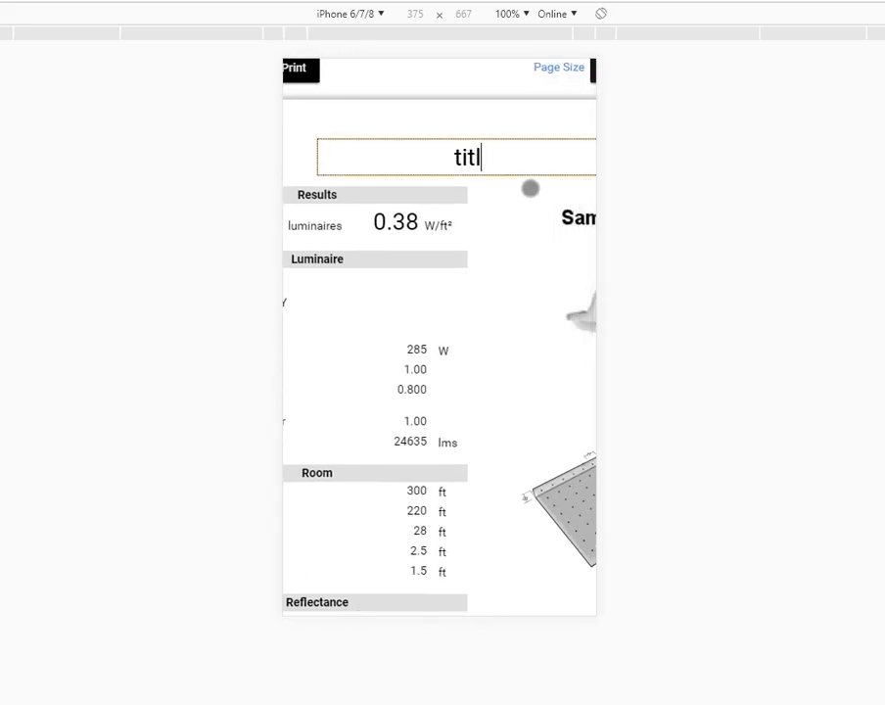
text(es)
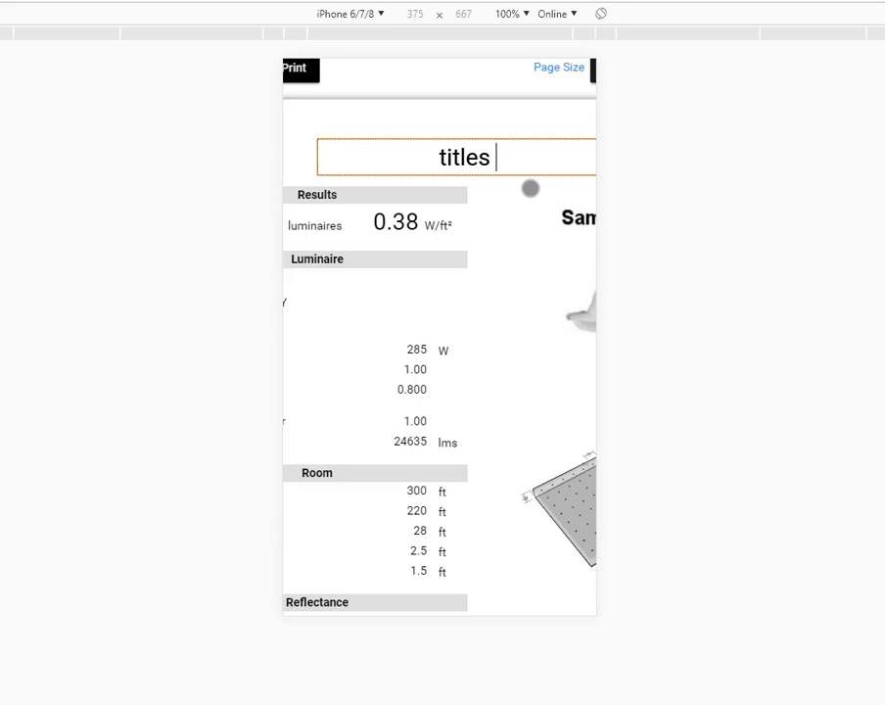
click(349, 13)
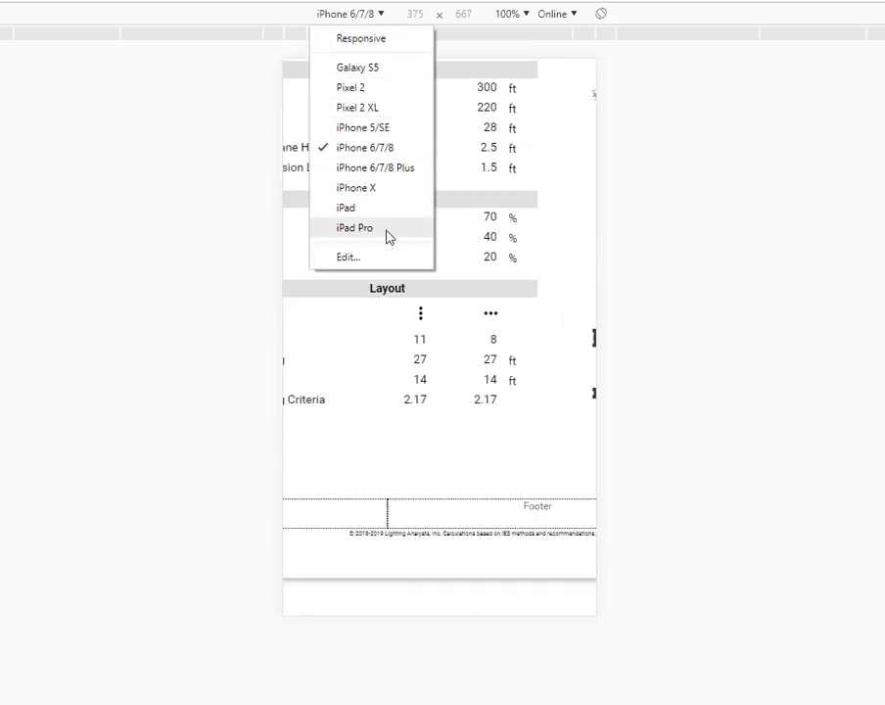
click(354, 227)
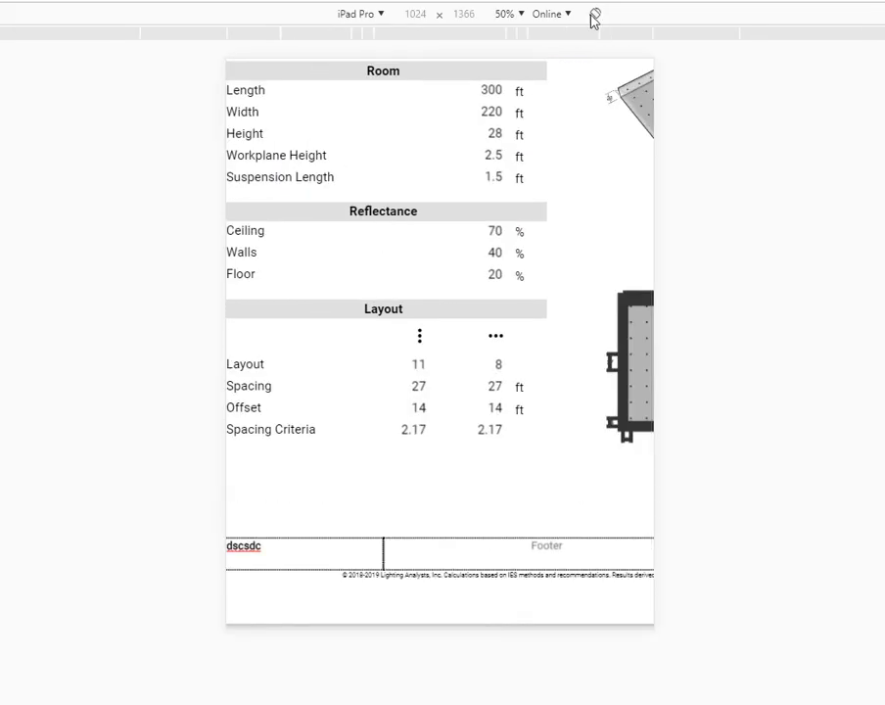